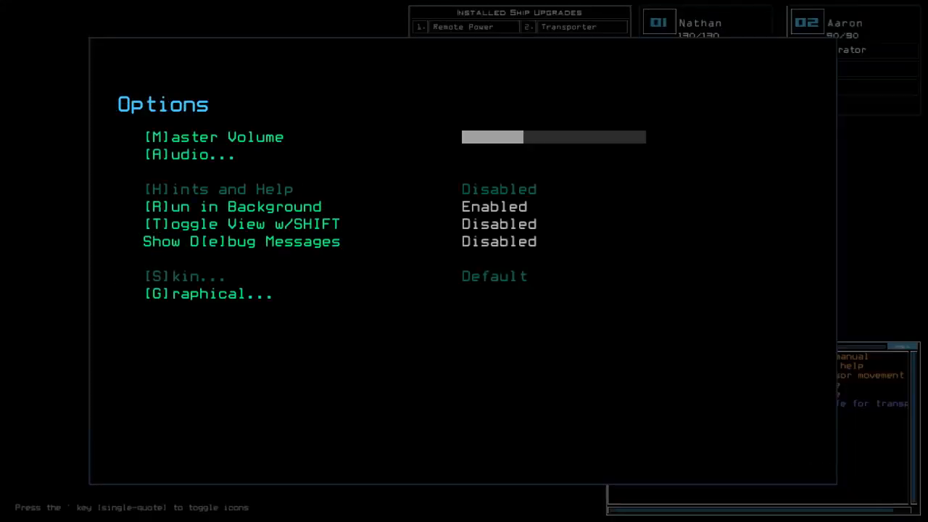
Close the Options menu and return to the ship map with the console.
left_click(208, 292)
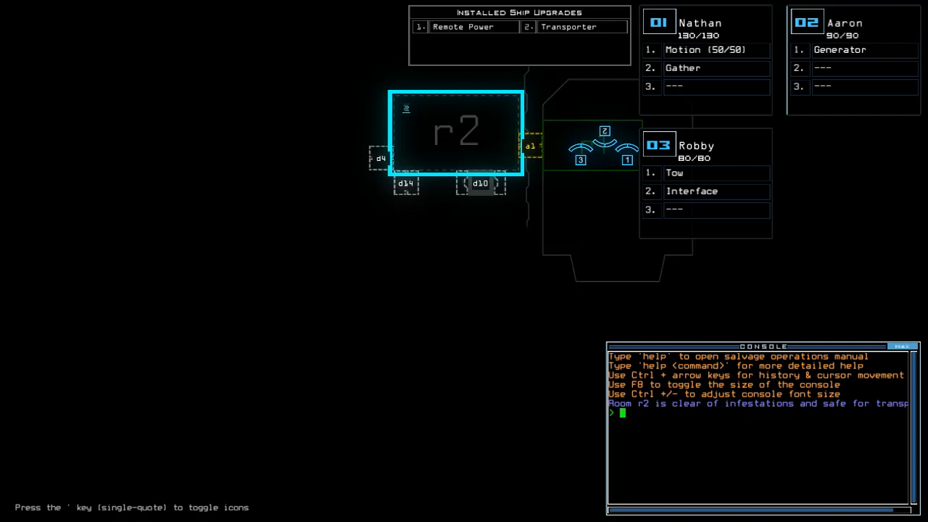
Show the derelict's status report and swap Robby's modules to Motion, Interface and Gather.
type("alias")
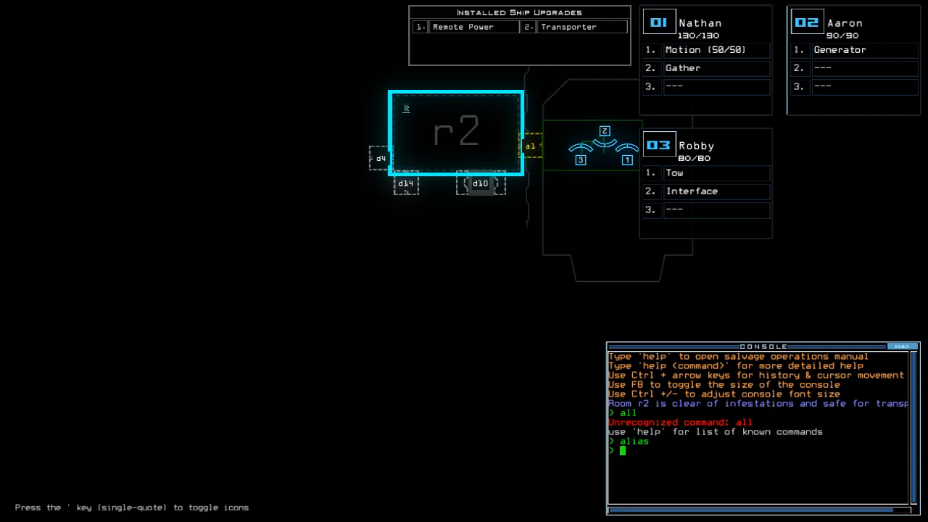
type("status")
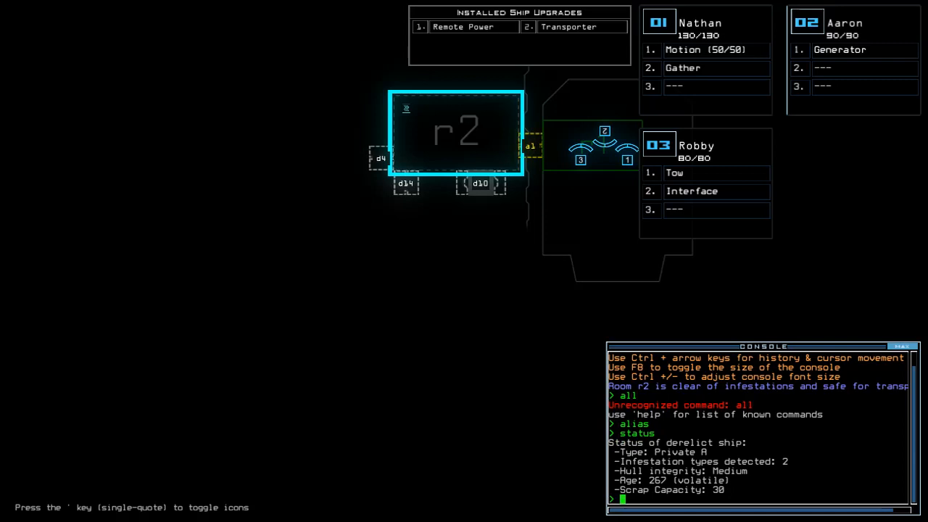
type("swap")
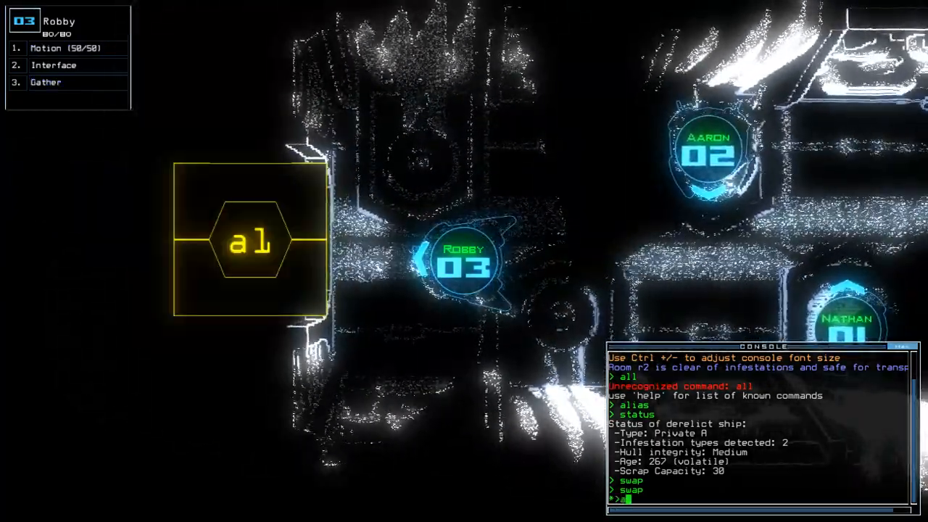
Transport all three drones into room r2 so the mission begins.
type("arr ;tan 2")
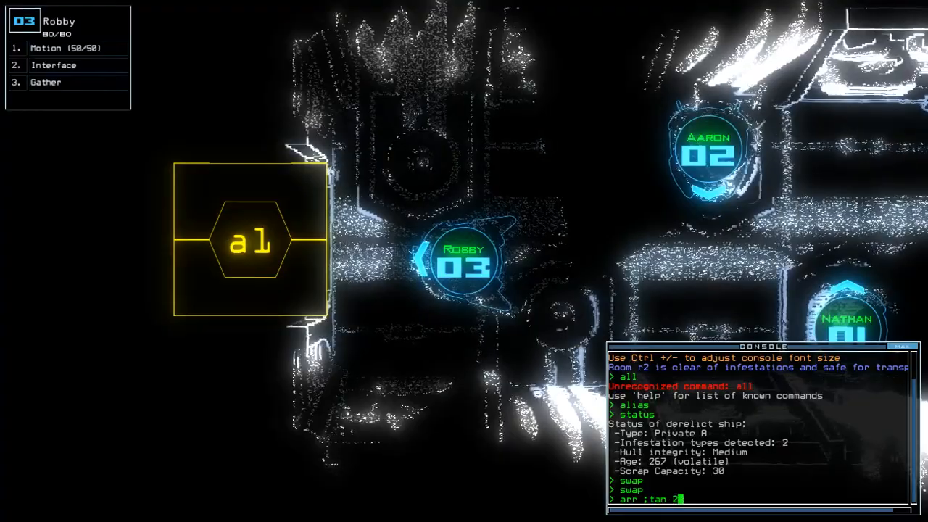
type("transport")
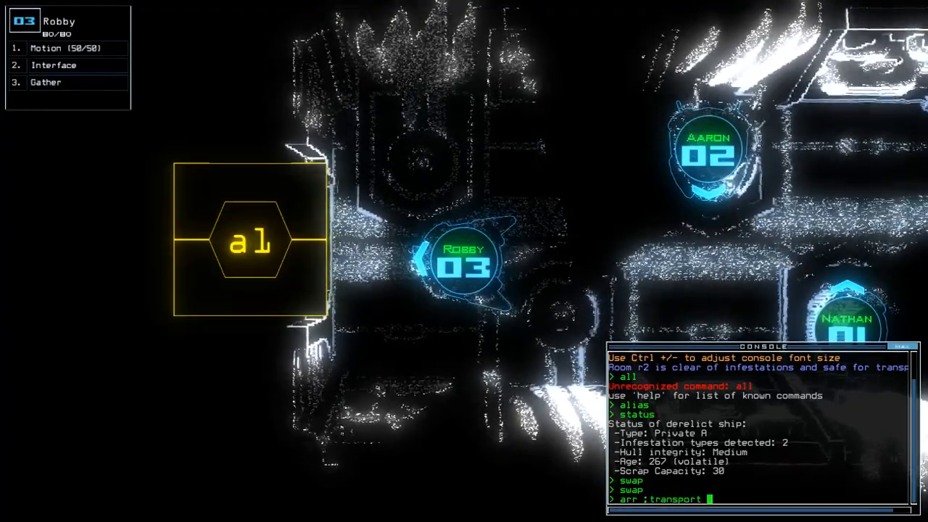
type("2 1")
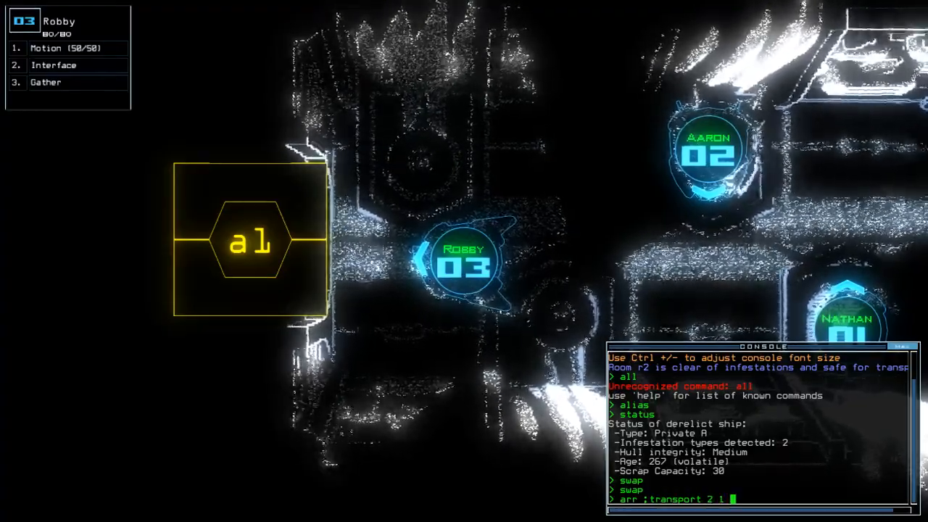
type("r2")
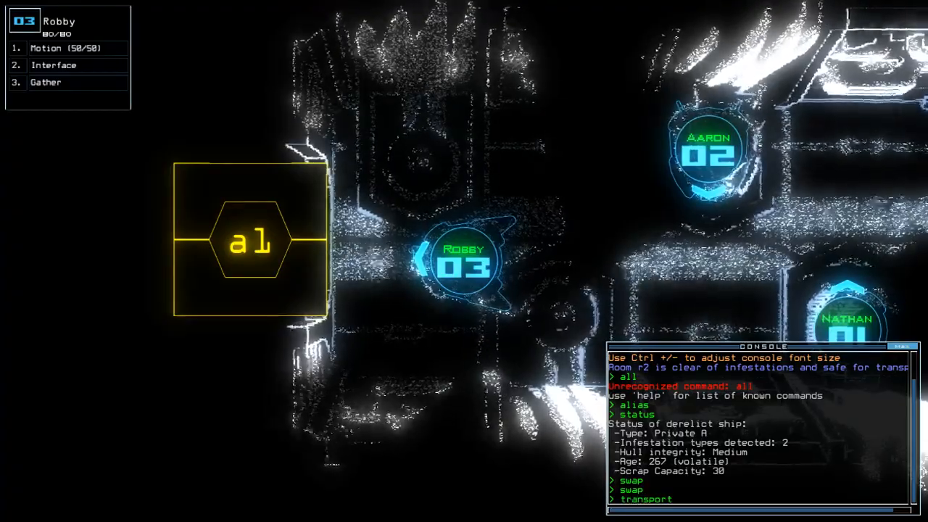
type("all r2")
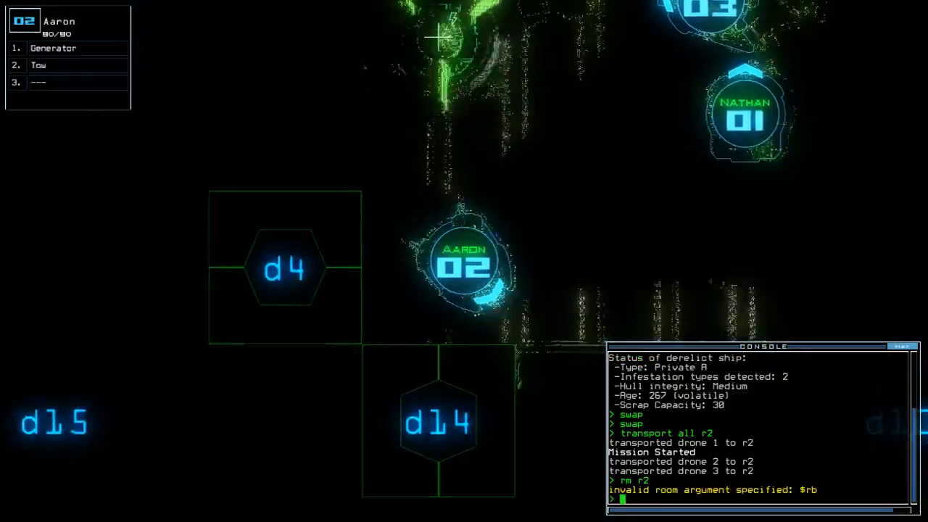
type("to")
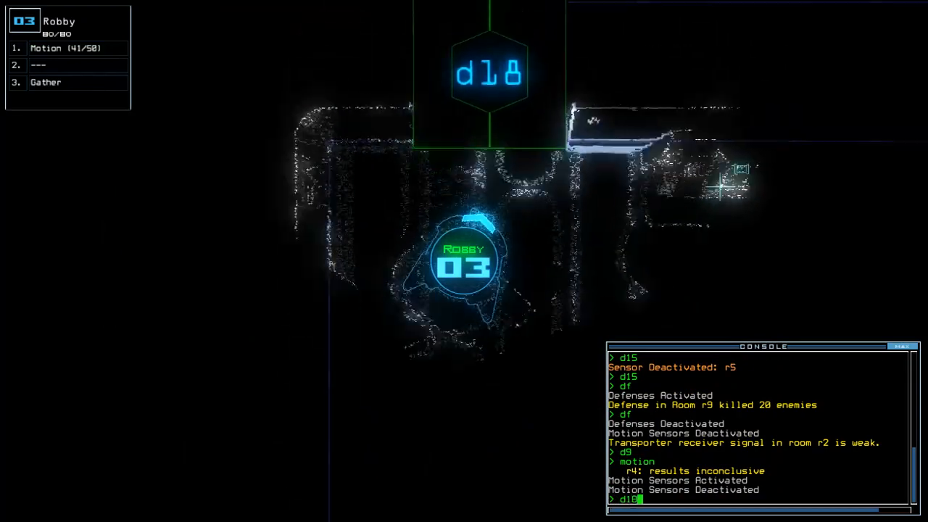
Open door d17 to finish the run with score 720 and view the daily leaderboard.
type("d17")
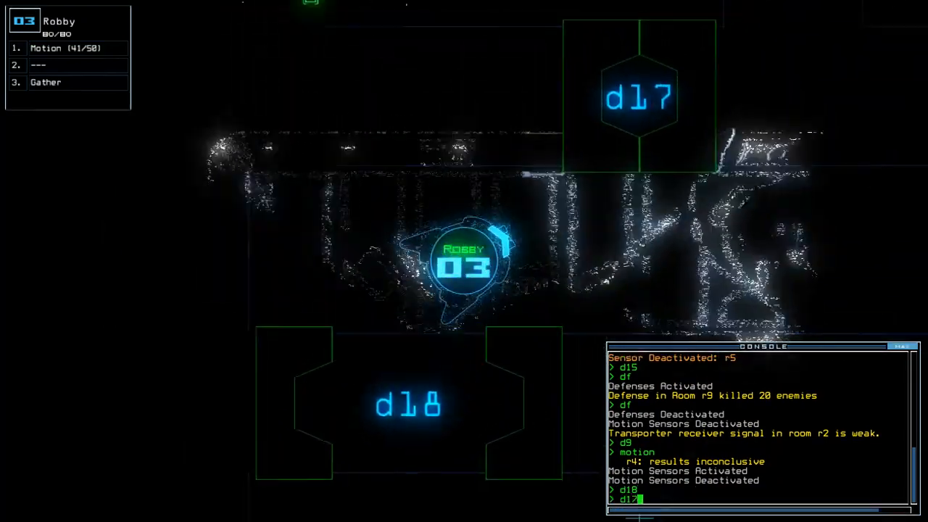
key("enter")
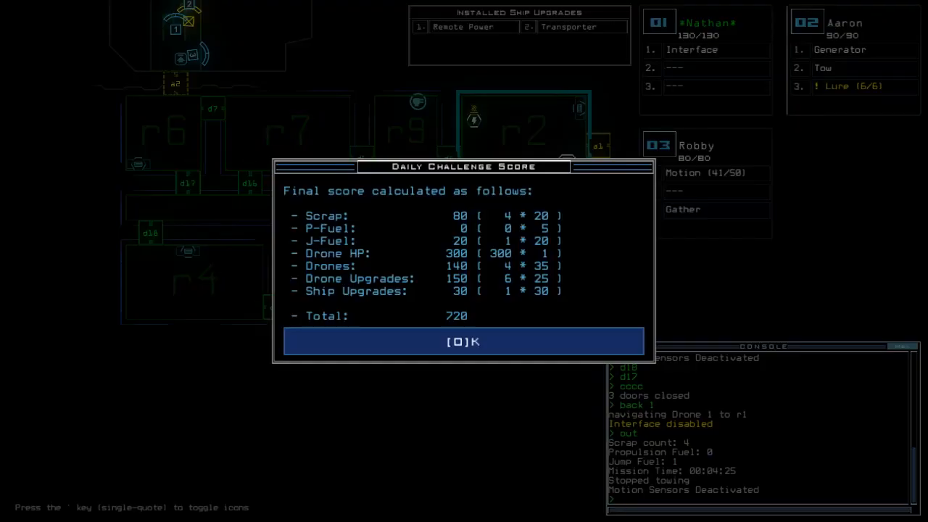
left_click(464, 342)
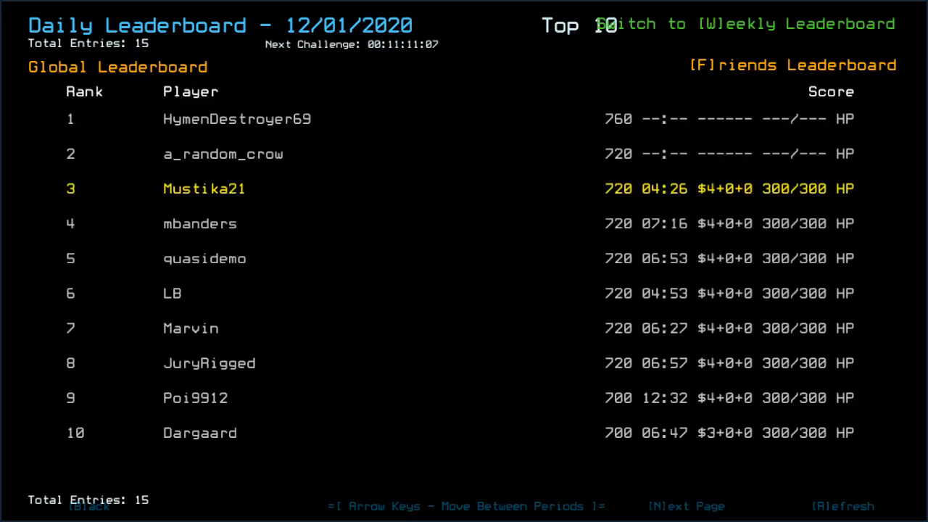